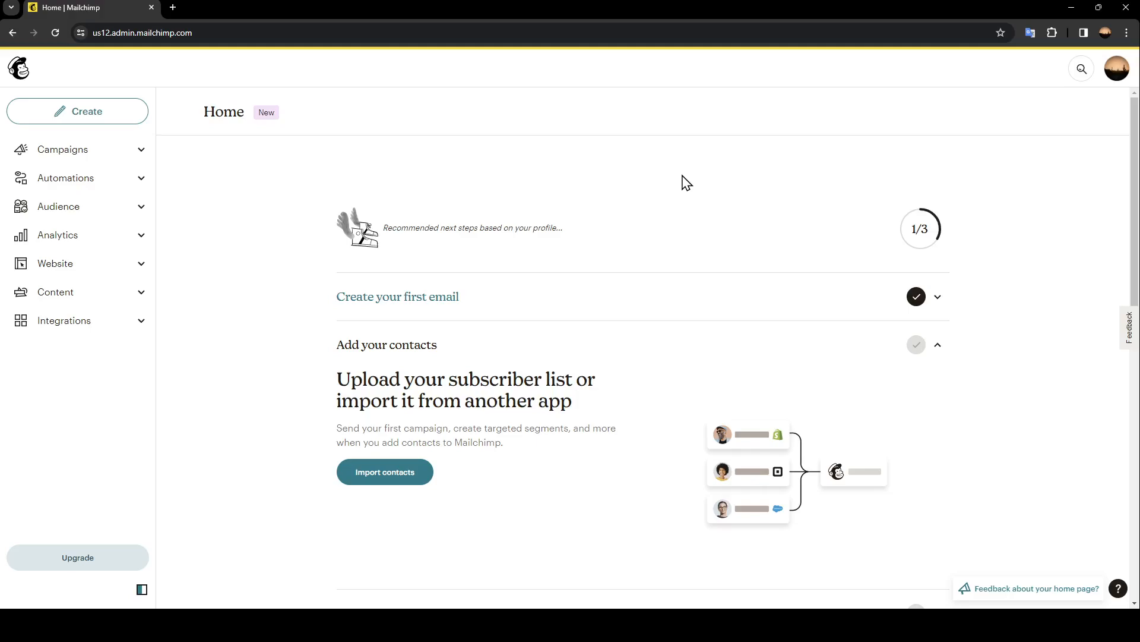
mouse_move(576, 173)
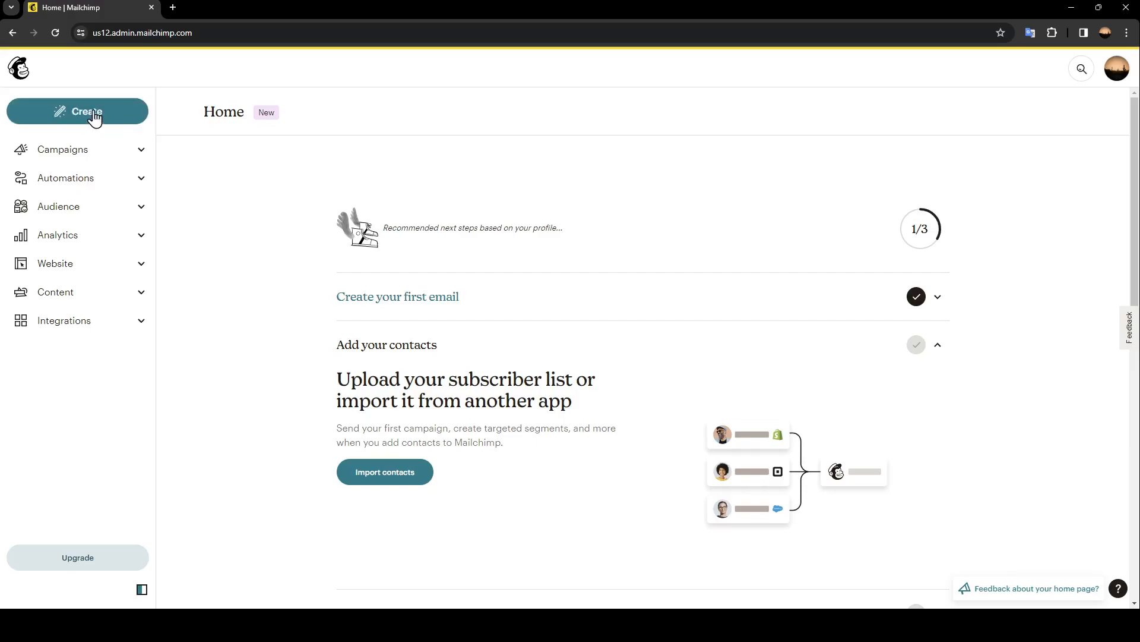
- Go to Create, then Email, then Template to reach the templates page
click(77, 111)
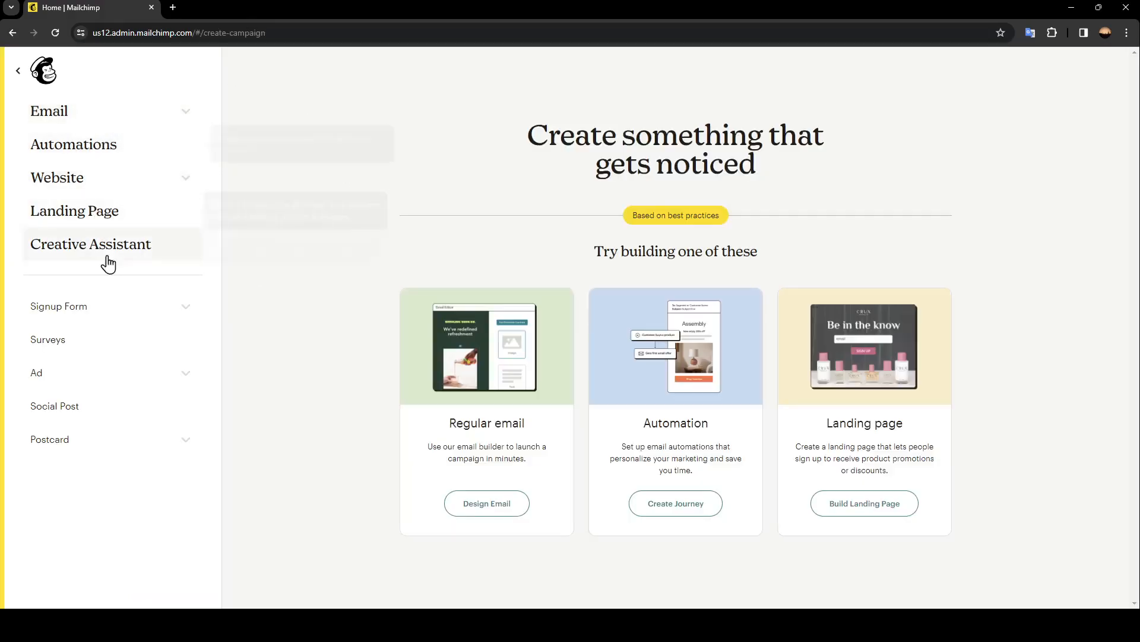
mouse_move(73, 144)
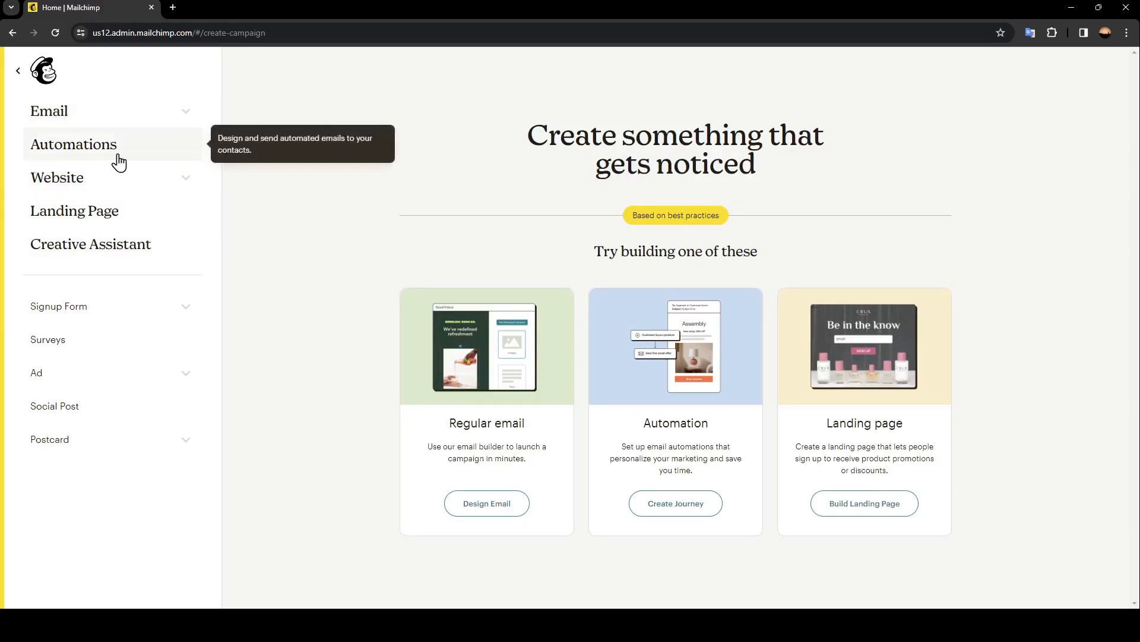
mouse_move(64, 218)
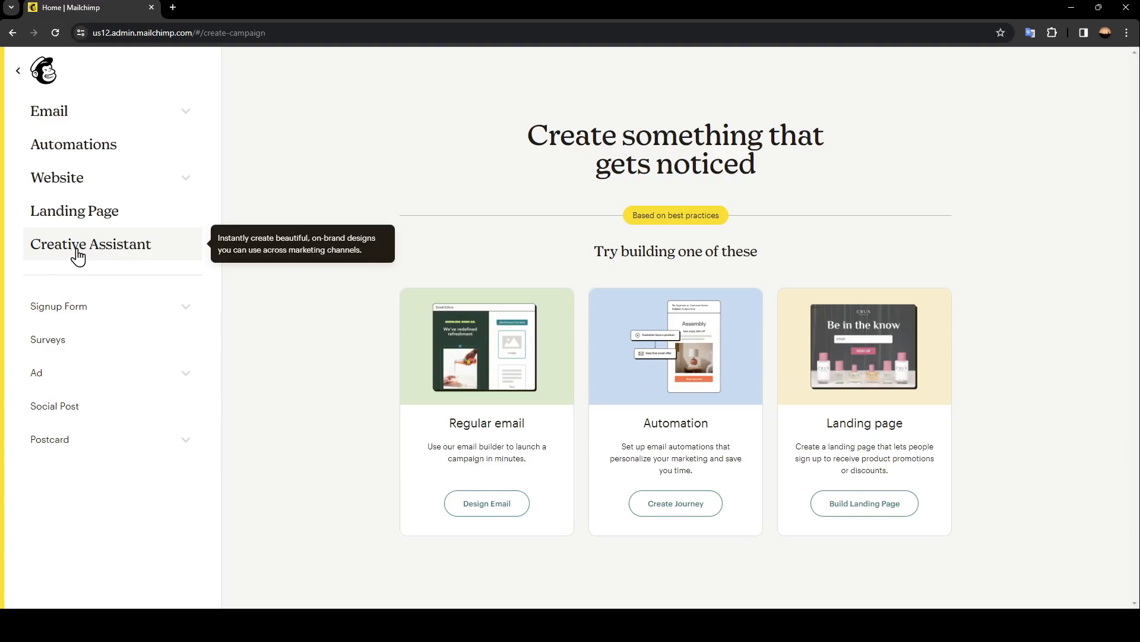
mouse_move(181, 123)
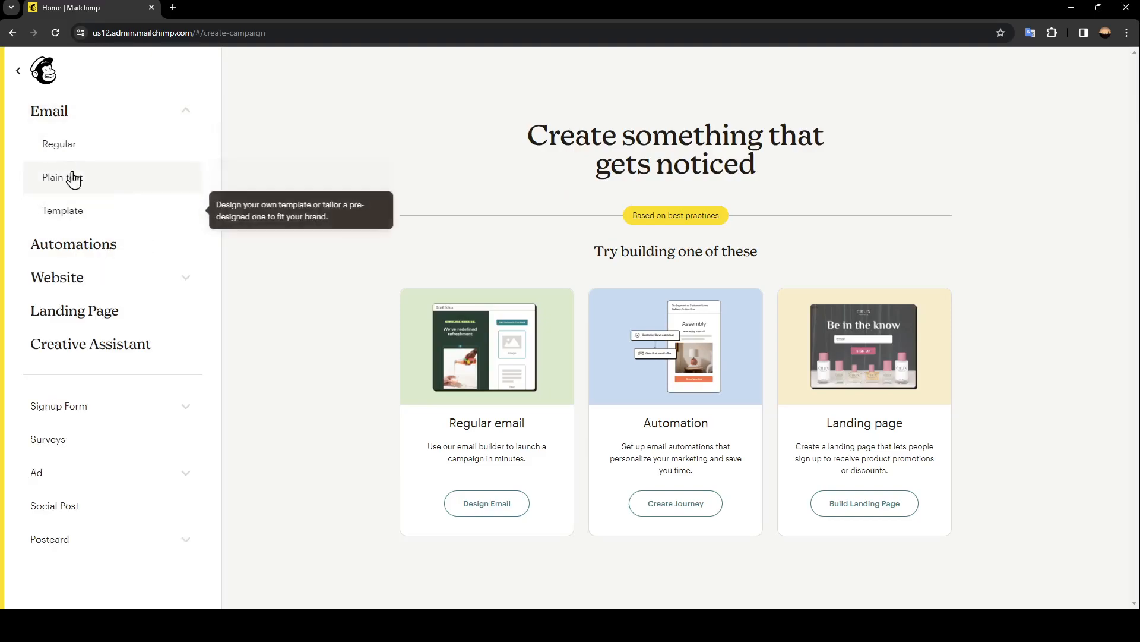
mouse_move(58, 210)
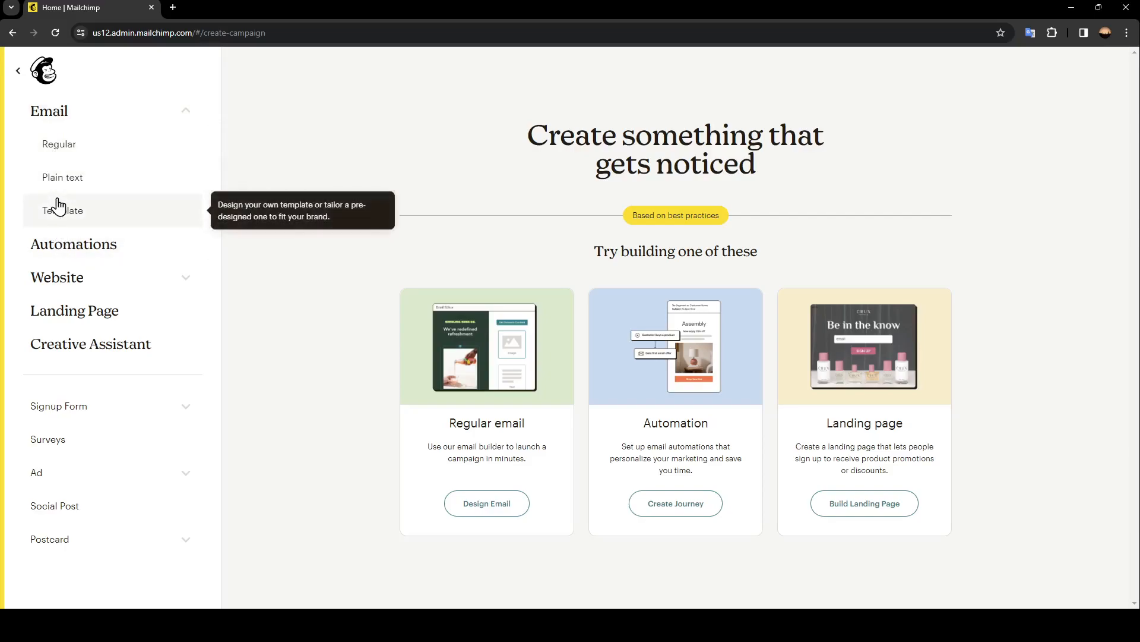
mouse_move(63, 177)
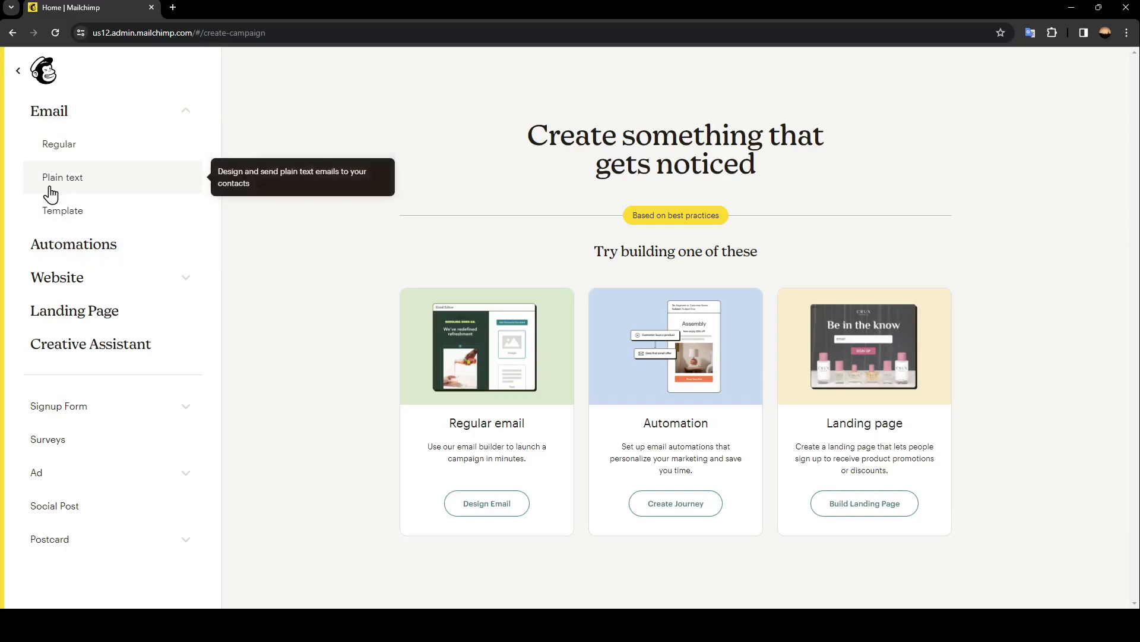
mouse_move(62, 210)
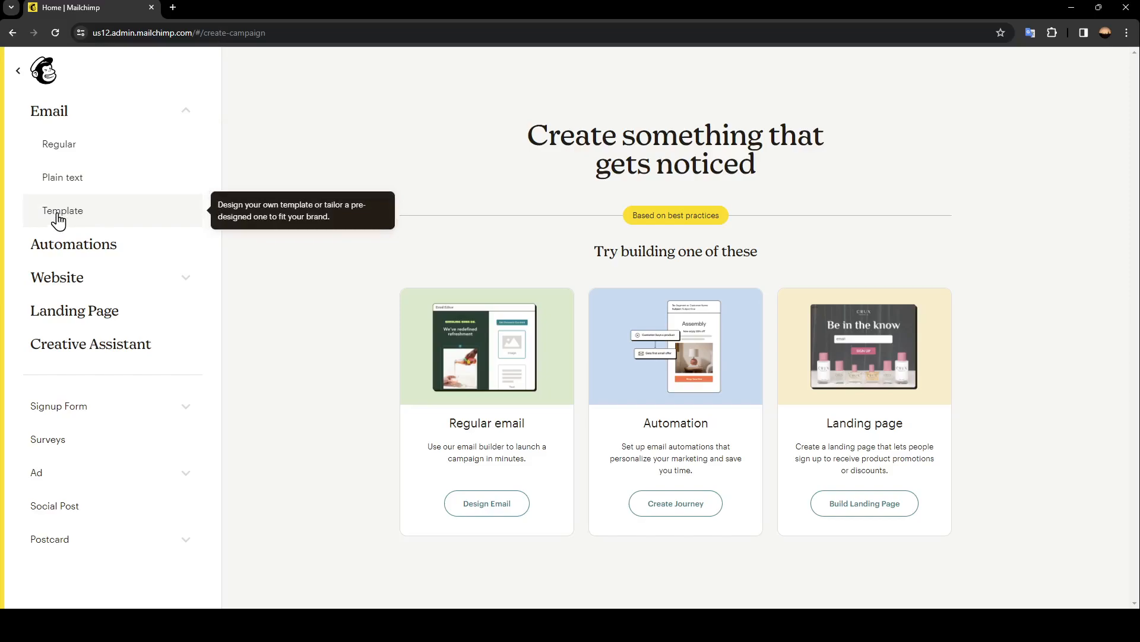
mouse_move(62, 182)
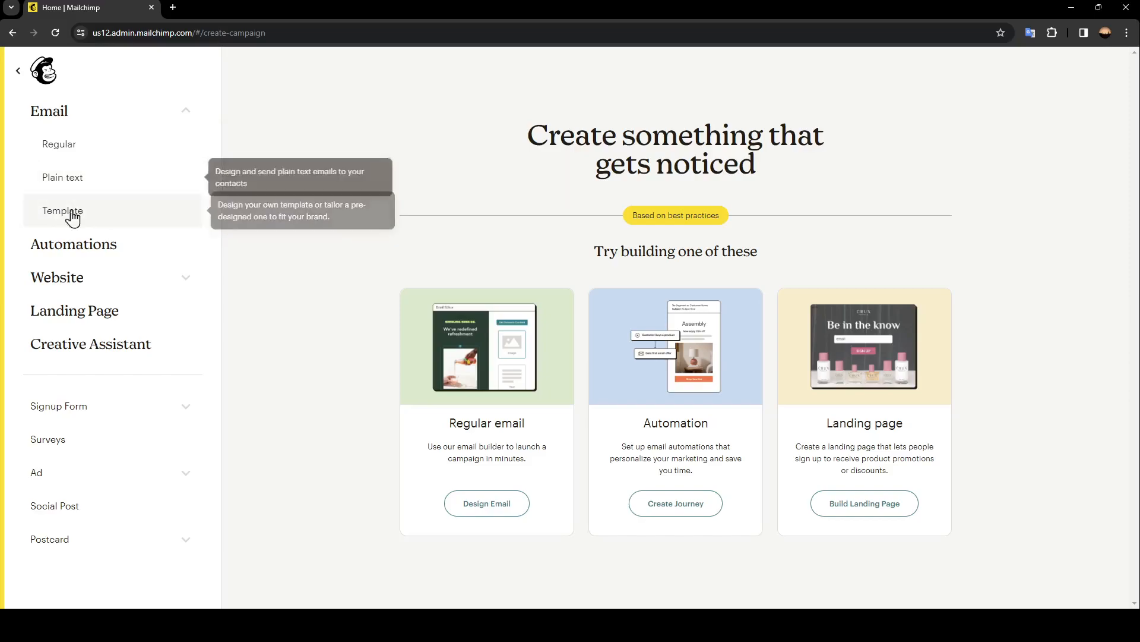
click(62, 210)
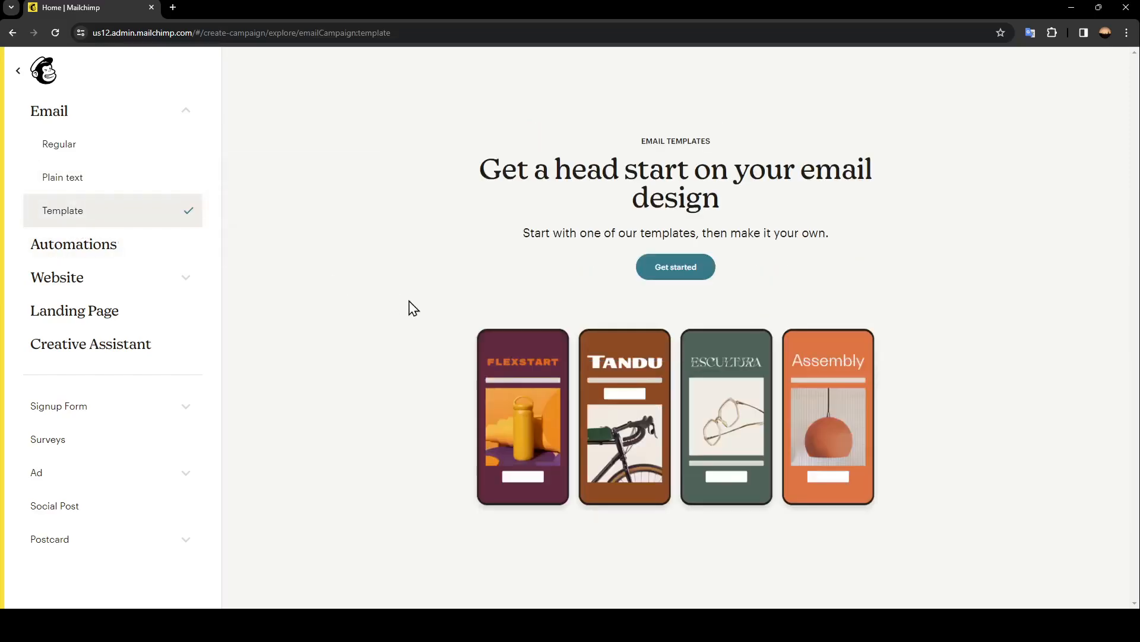
mouse_move(704, 318)
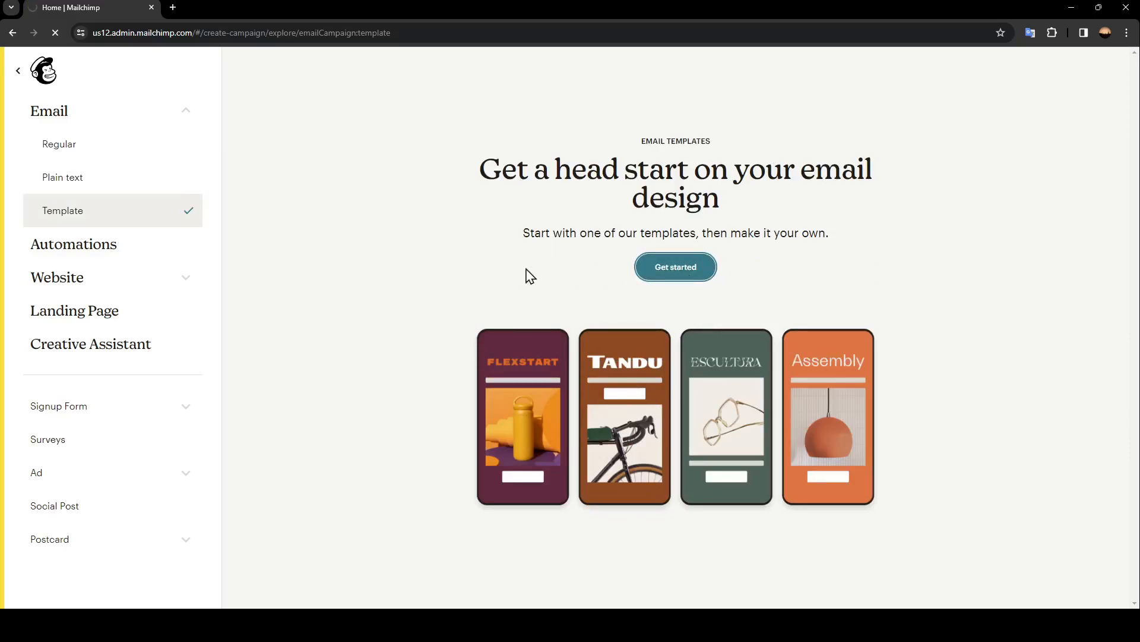
- Open the template builder and scroll the gallery, returning up to Bold, Minimal, Natural, Simple Text
click(675, 266)
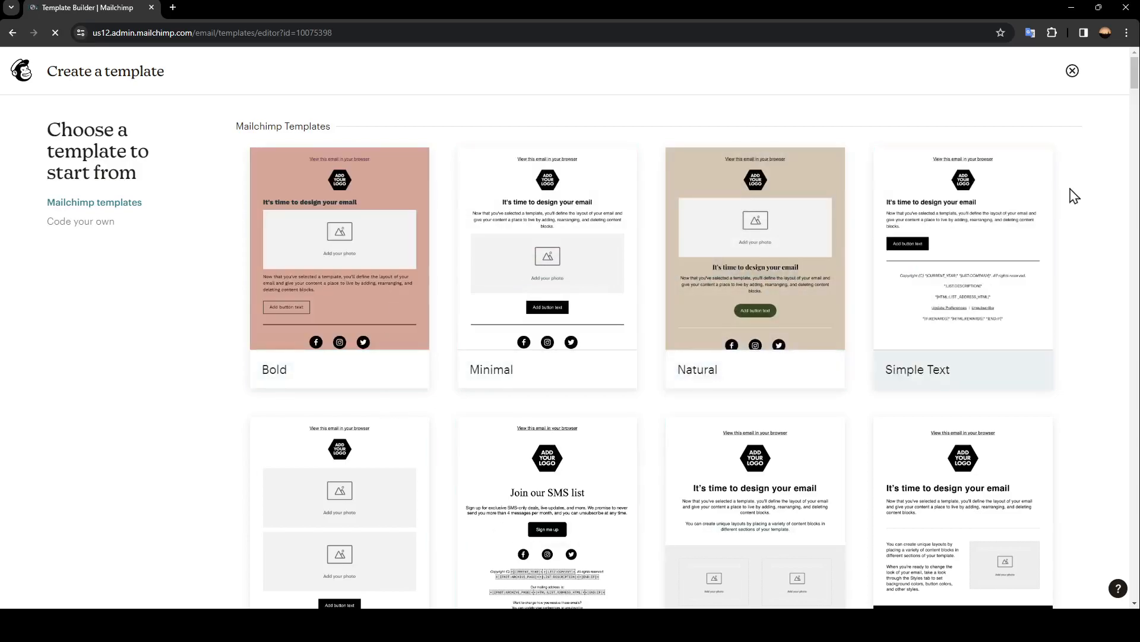
scroll(down, 3)
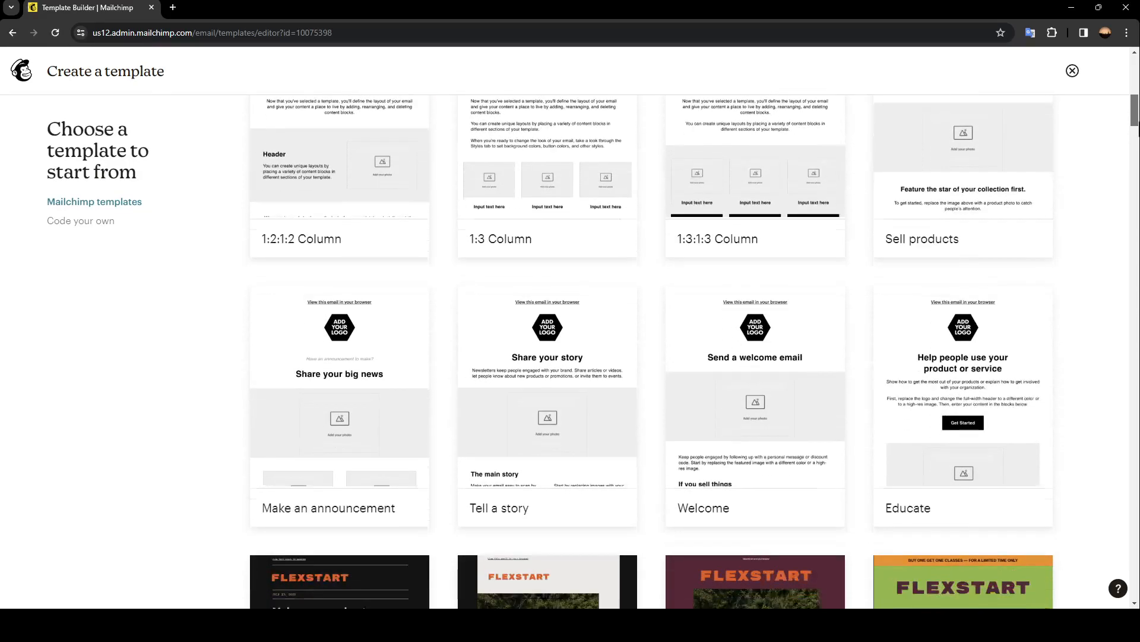
scroll(down, 3)
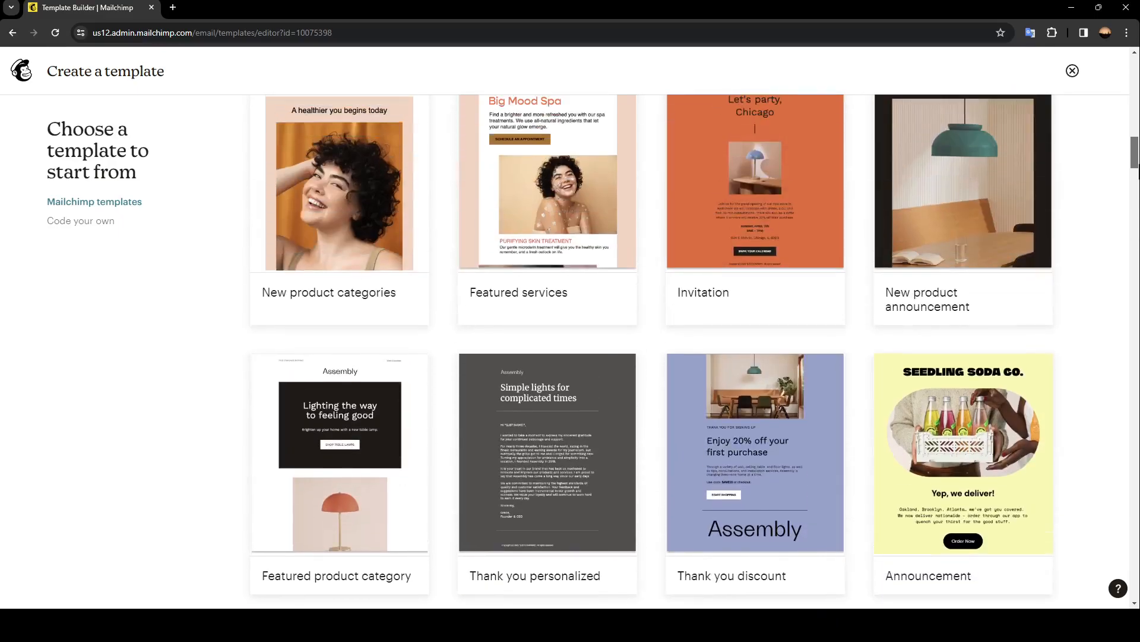
scroll(down, 3)
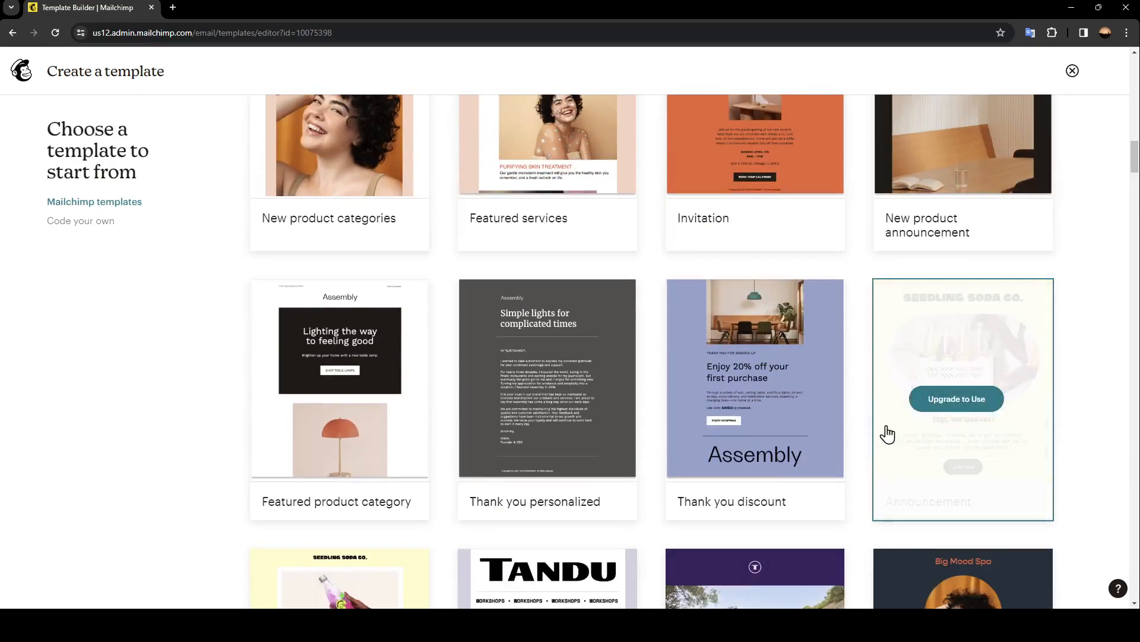
mouse_move(1051, 367)
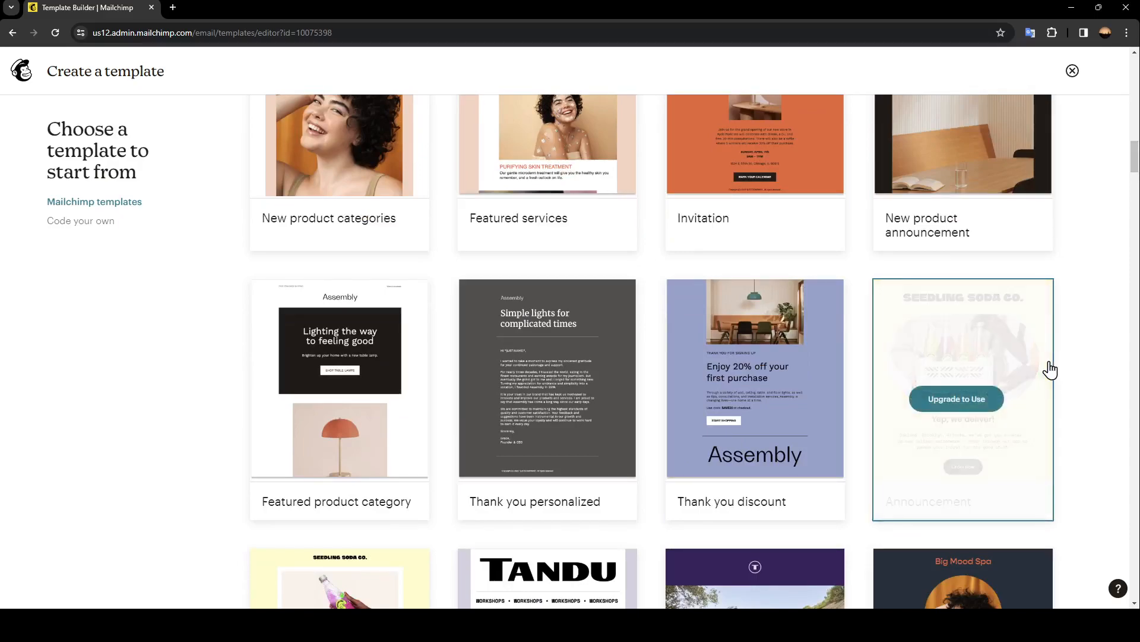
scroll(down, 3)
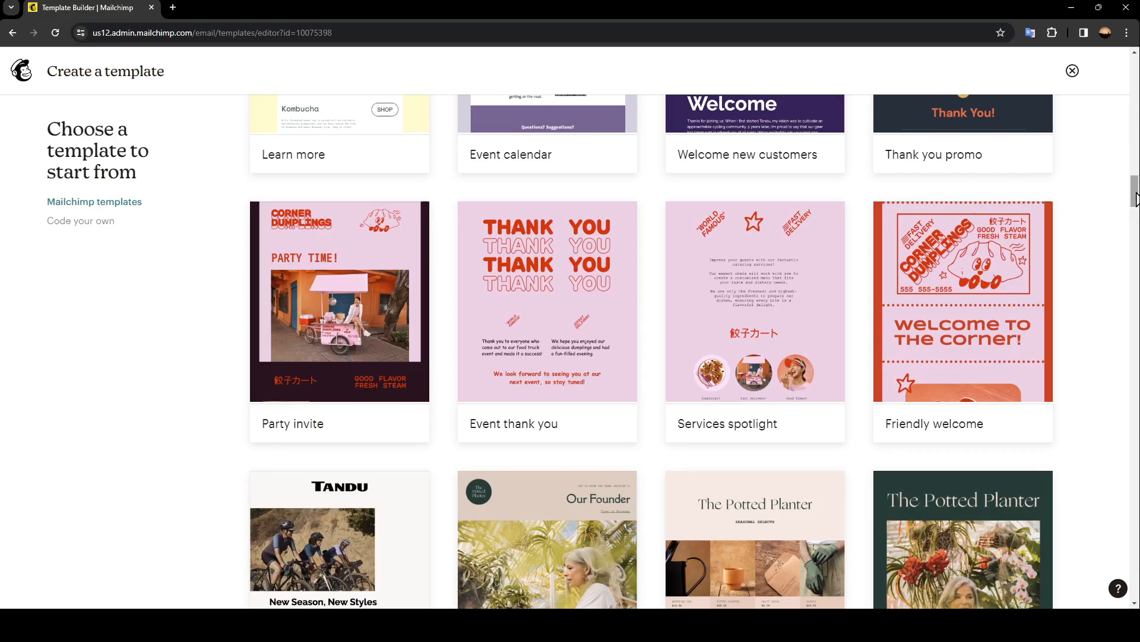
scroll(up, 3)
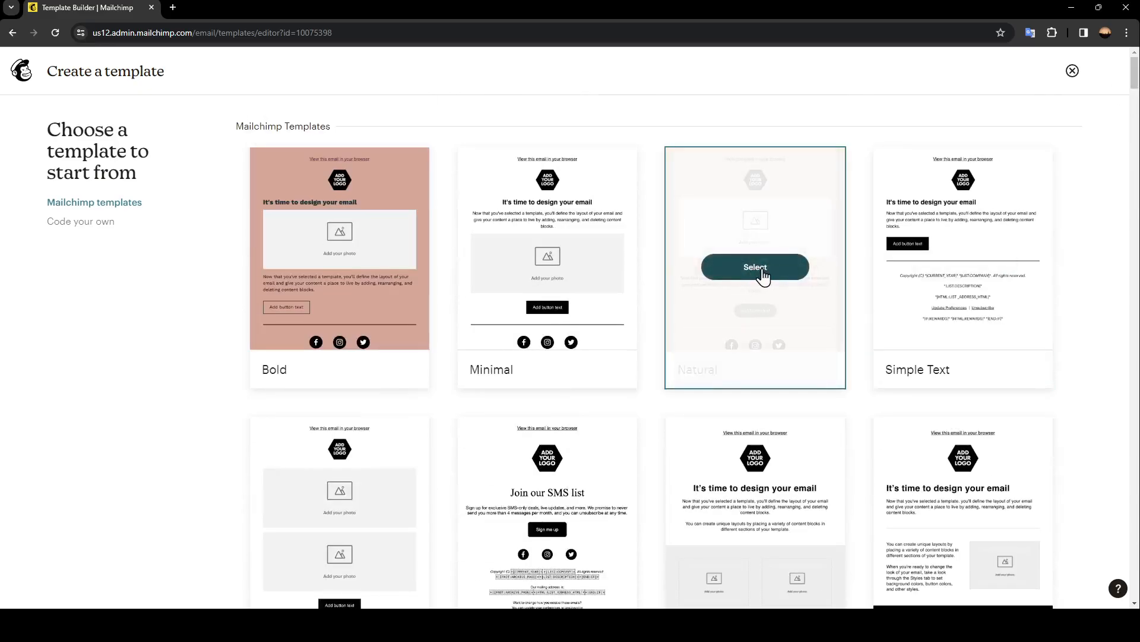
- Select the Natural design and save the new template named 'tutorial'
click(755, 267)
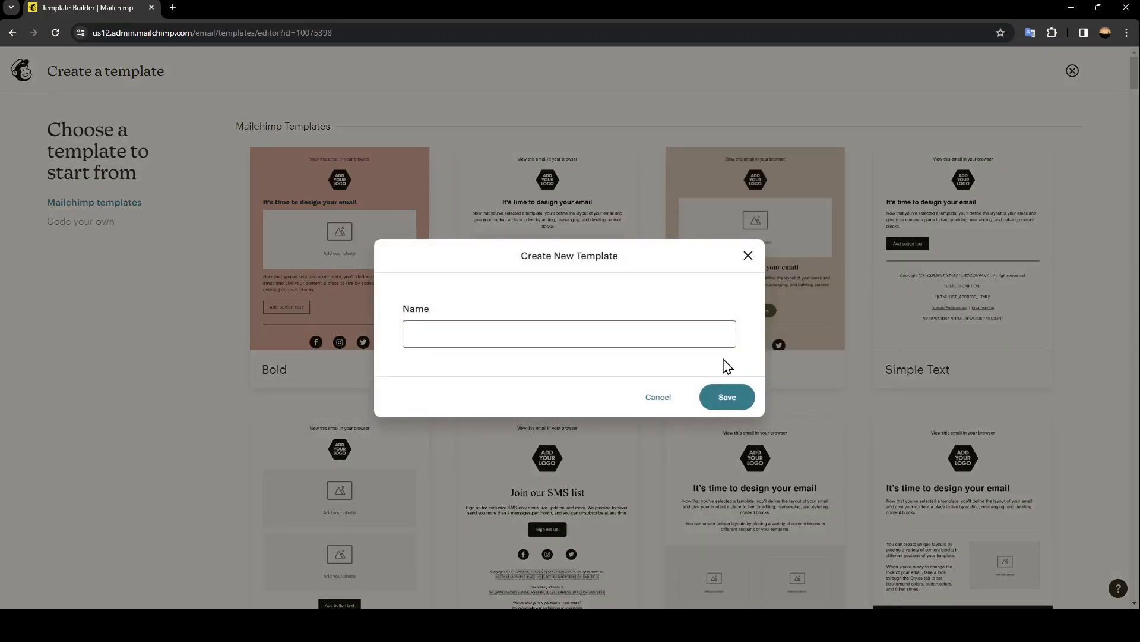
click(569, 333)
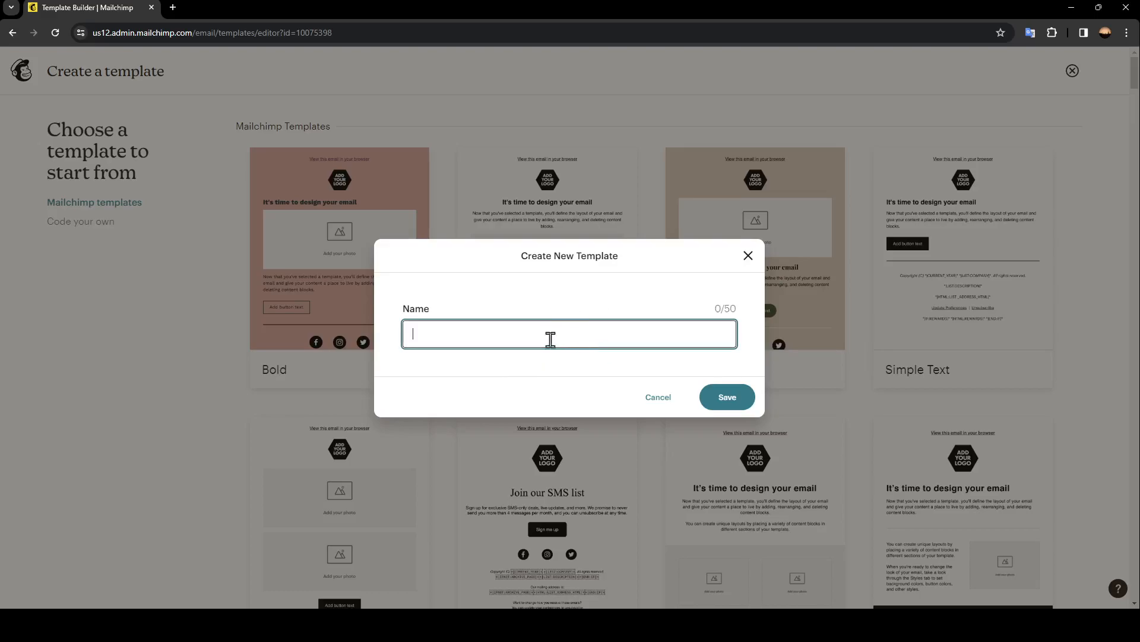
text(aizen)
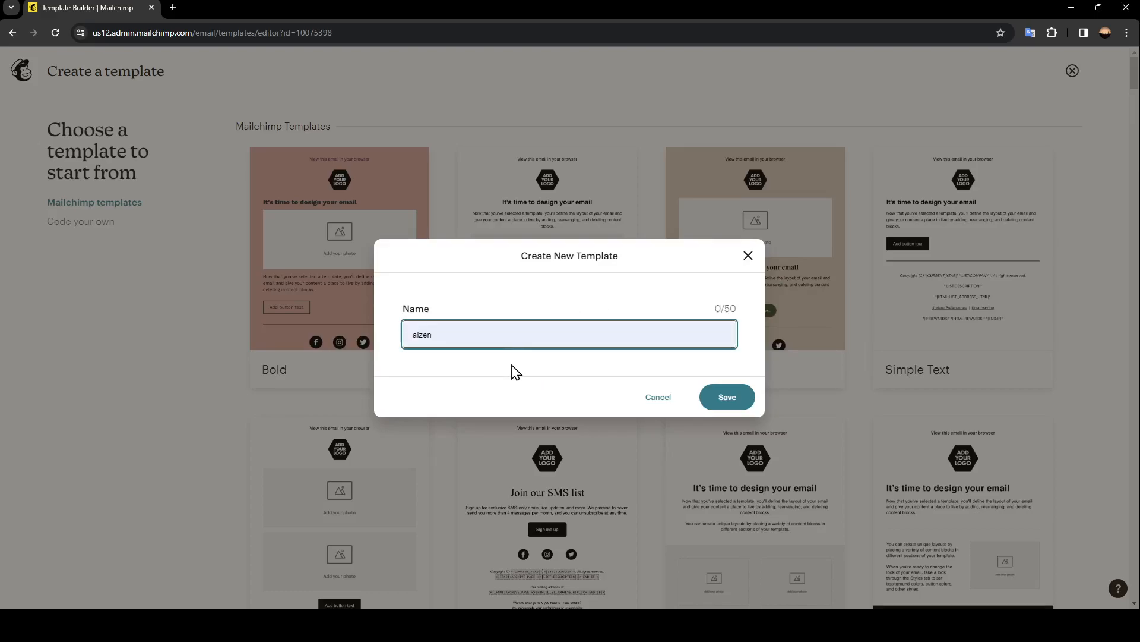
text(aizen)
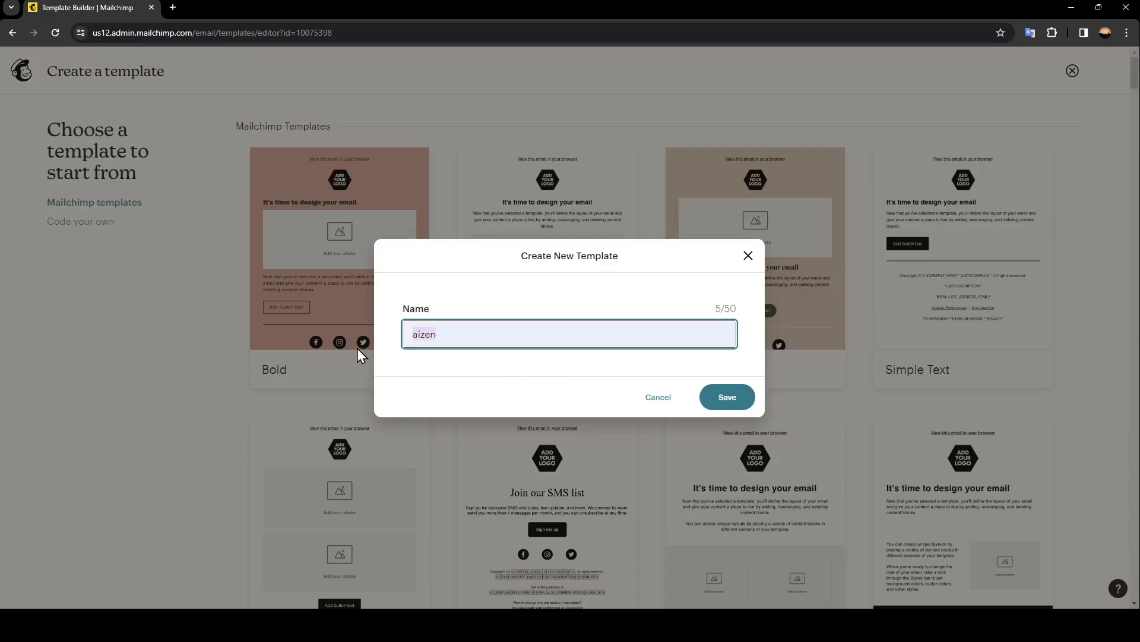
text(tutorial)
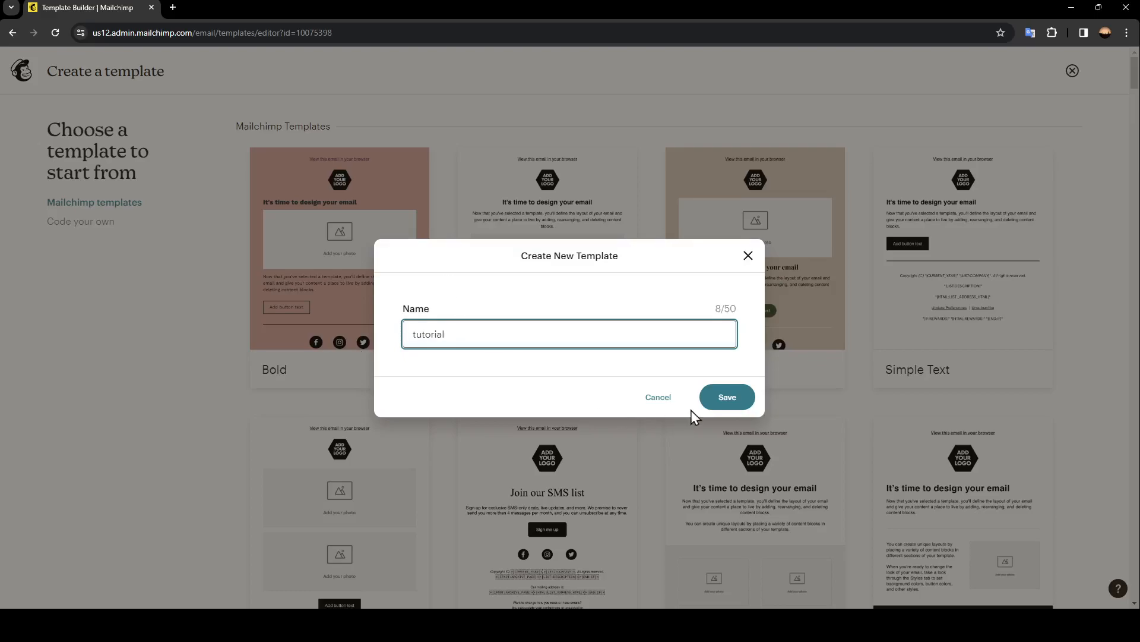
click(726, 396)
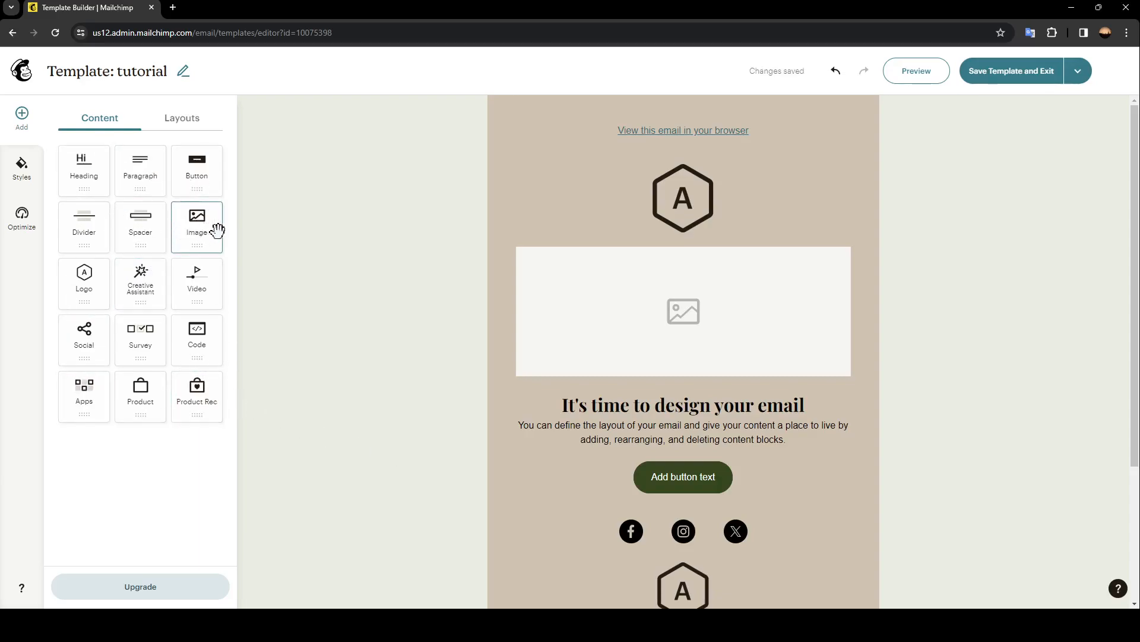
mouse_move(261, 346)
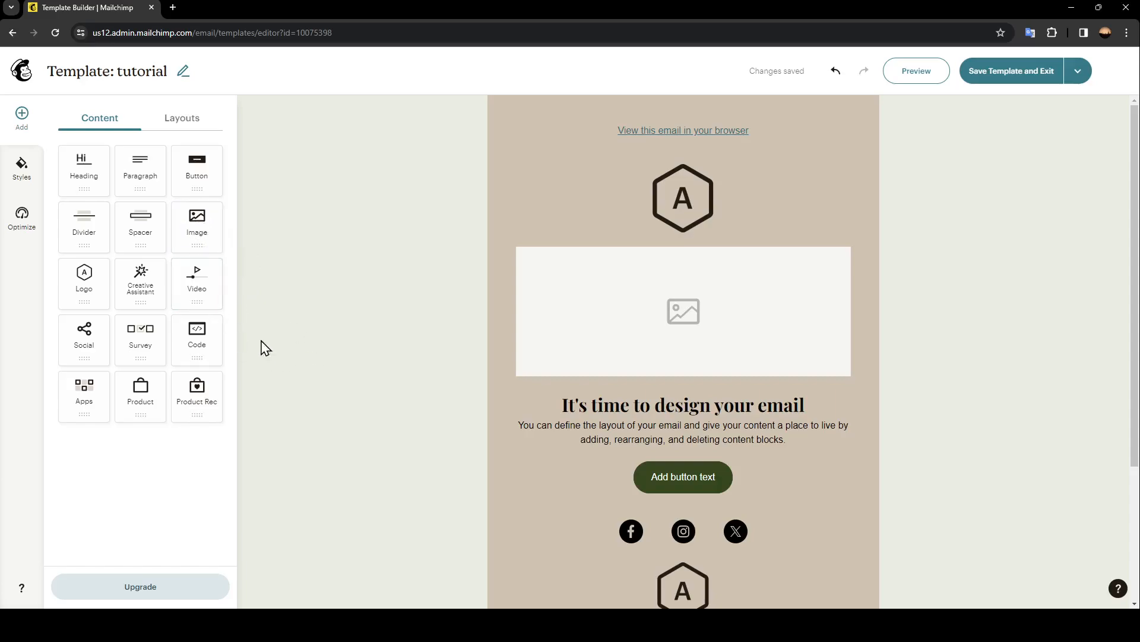
mouse_move(140, 283)
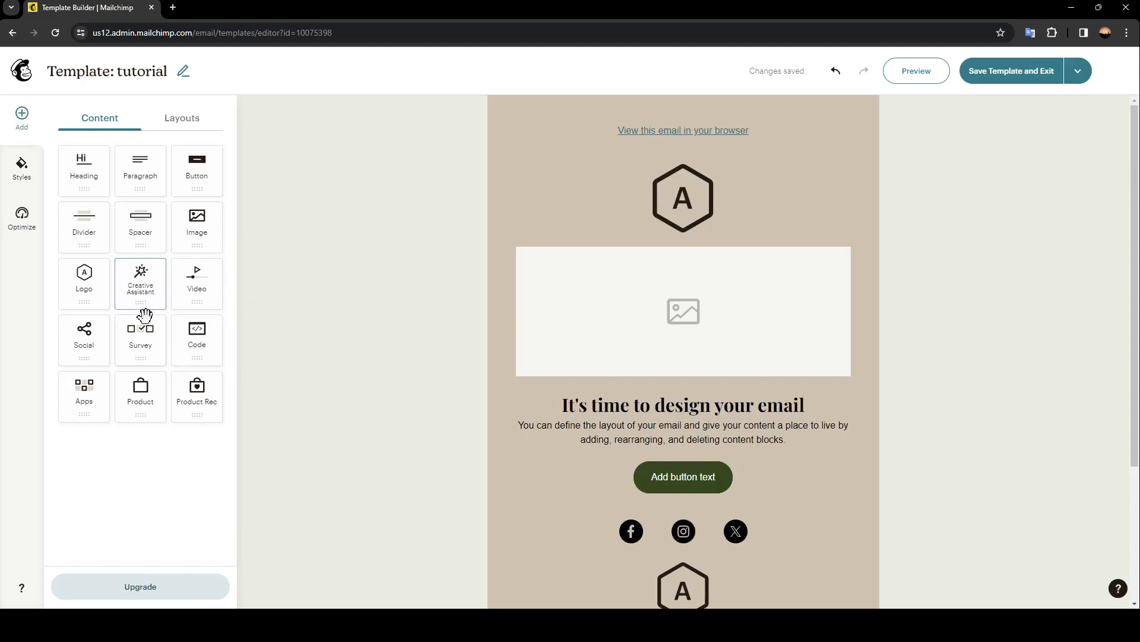
mouse_move(83, 339)
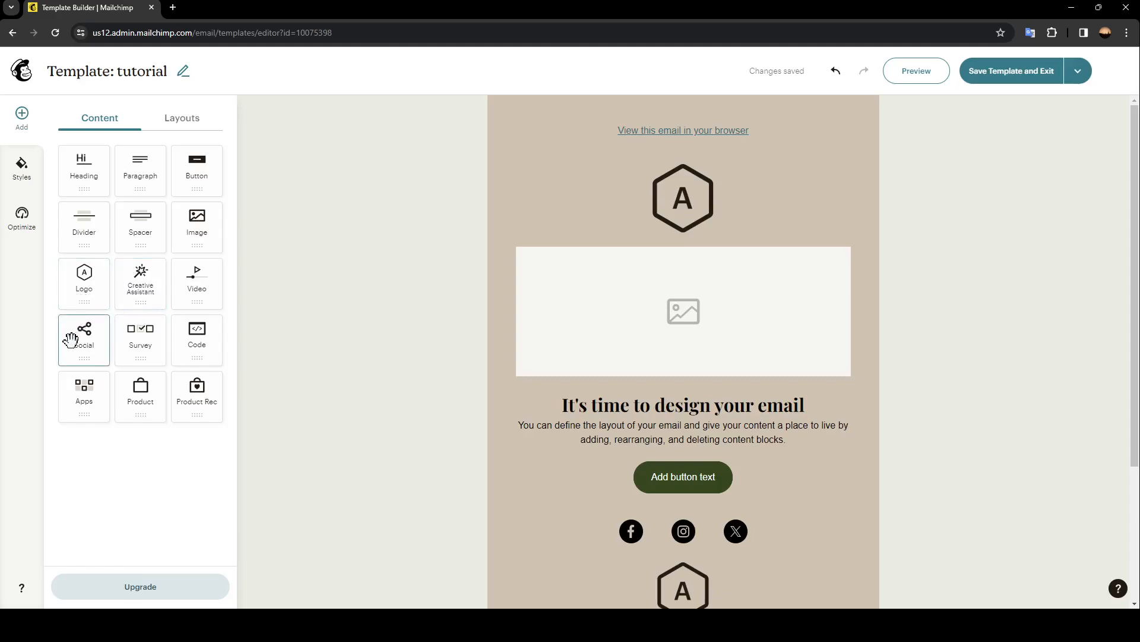
mouse_move(168, 297)
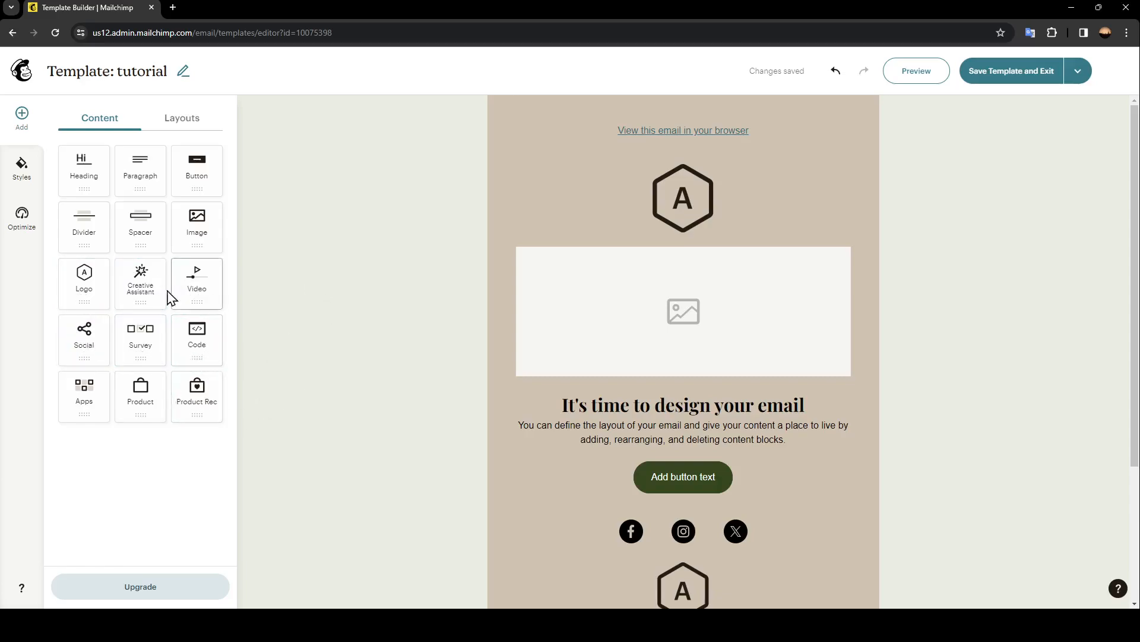
mouse_move(337, 424)
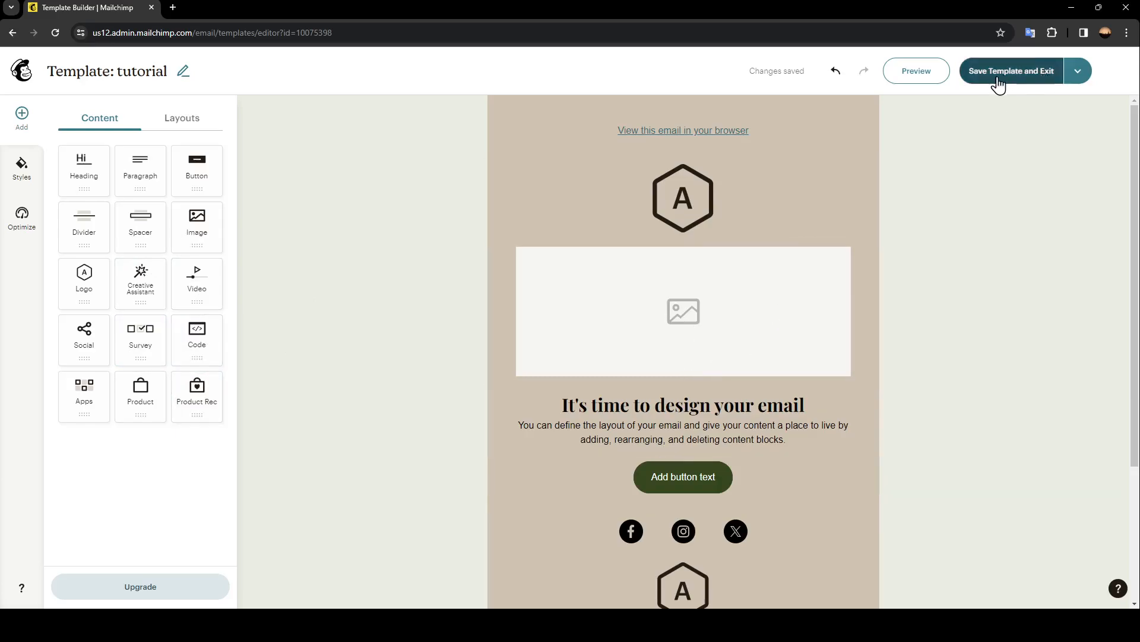
mouse_move(1008, 79)
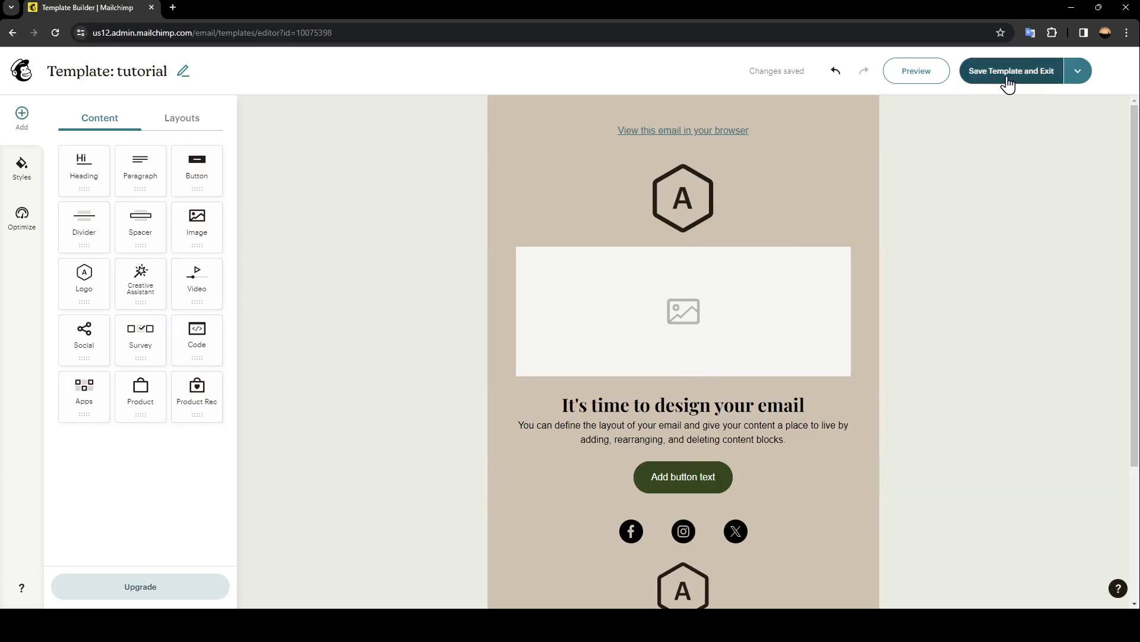
click(683, 198)
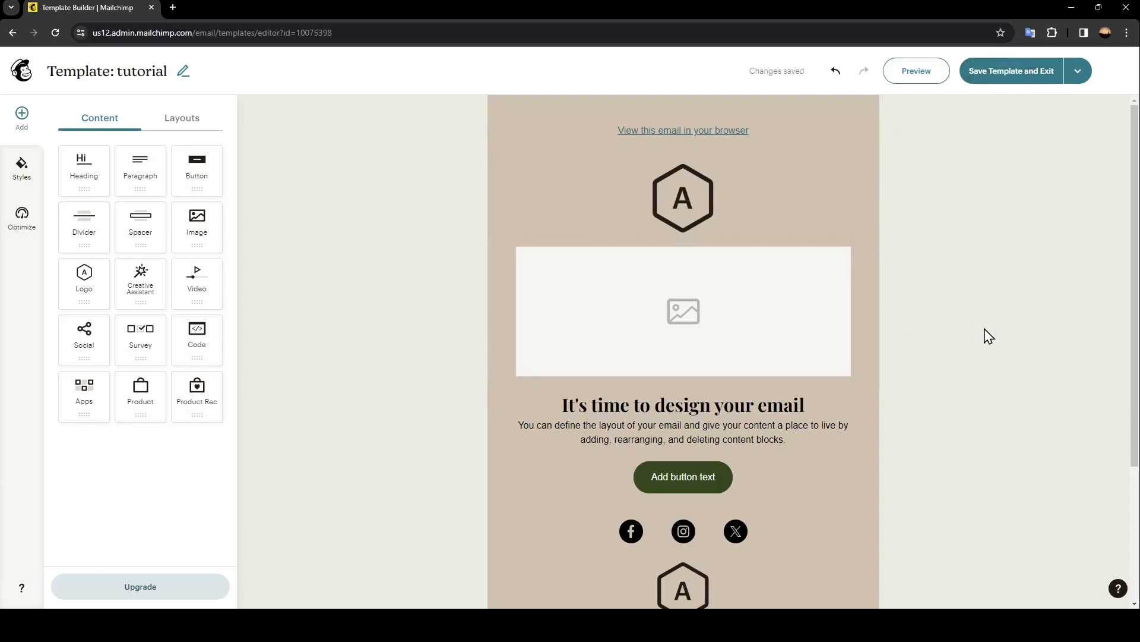
mouse_move(284, 226)
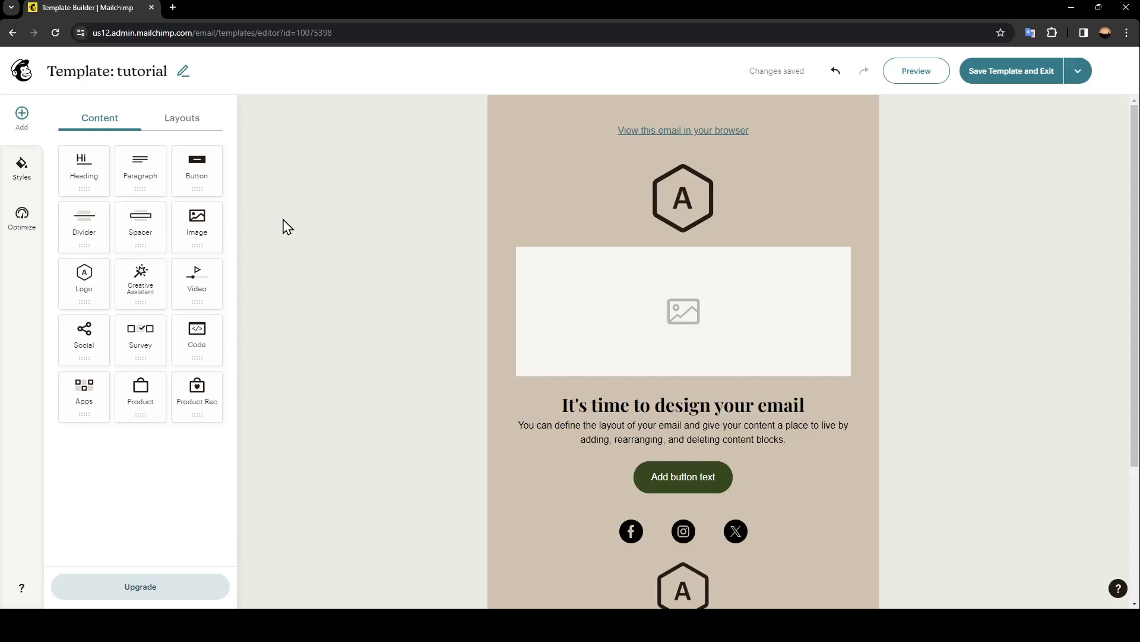